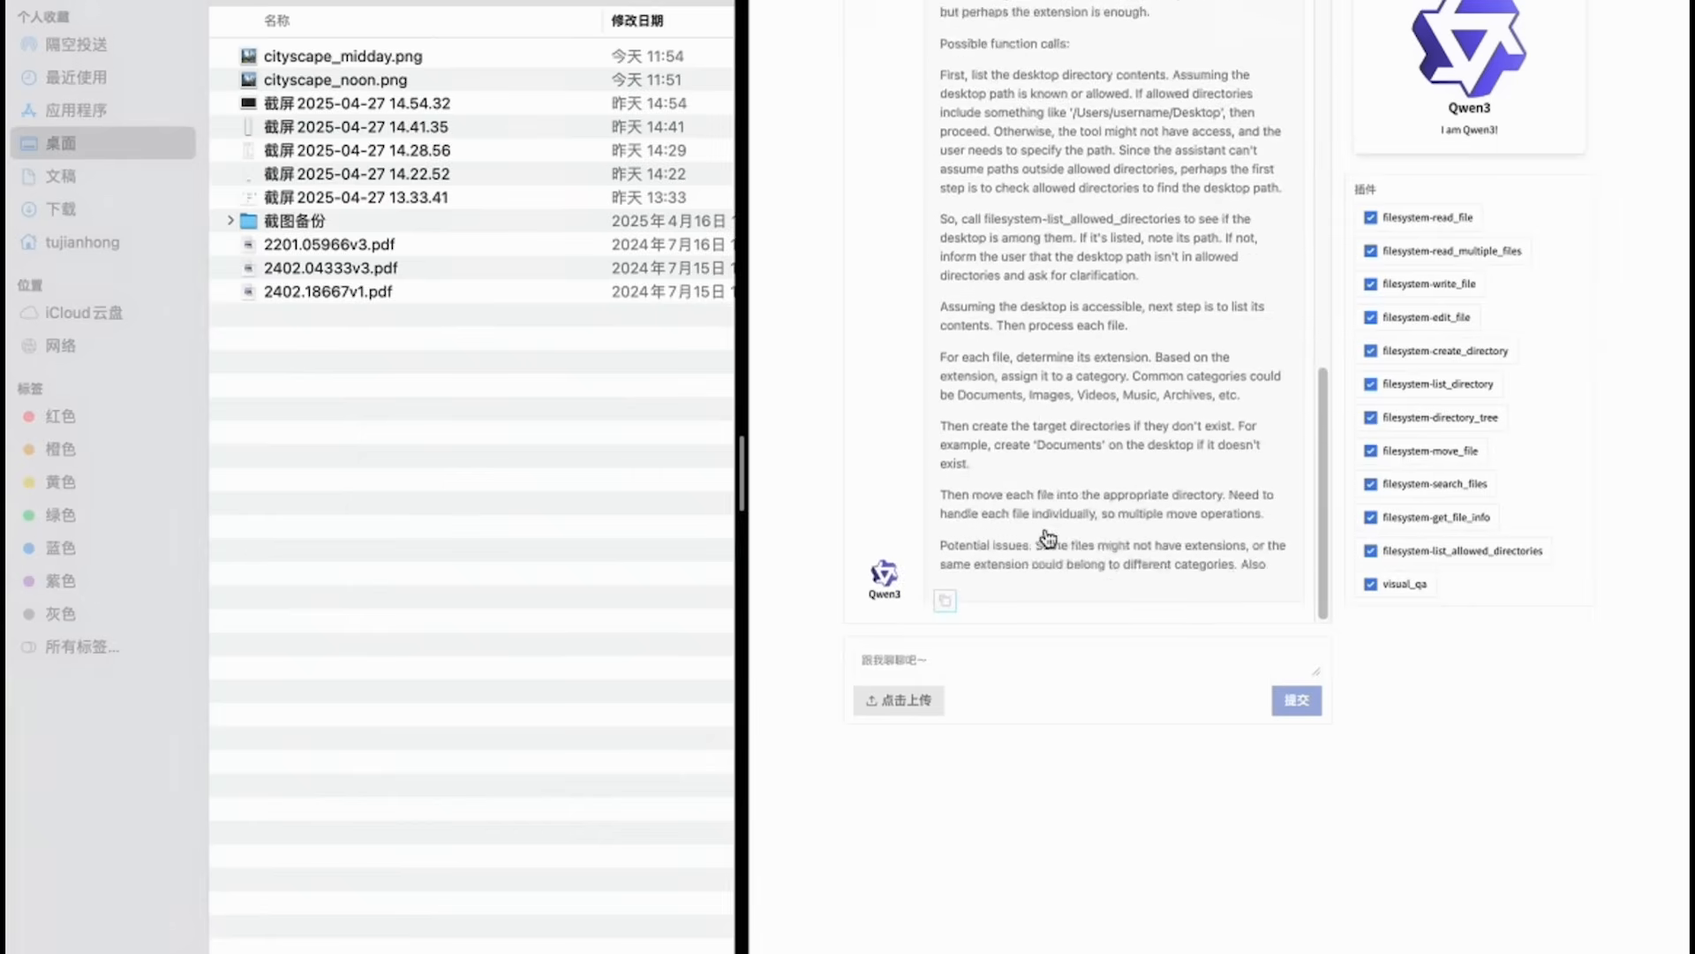
scroll("down", 3)
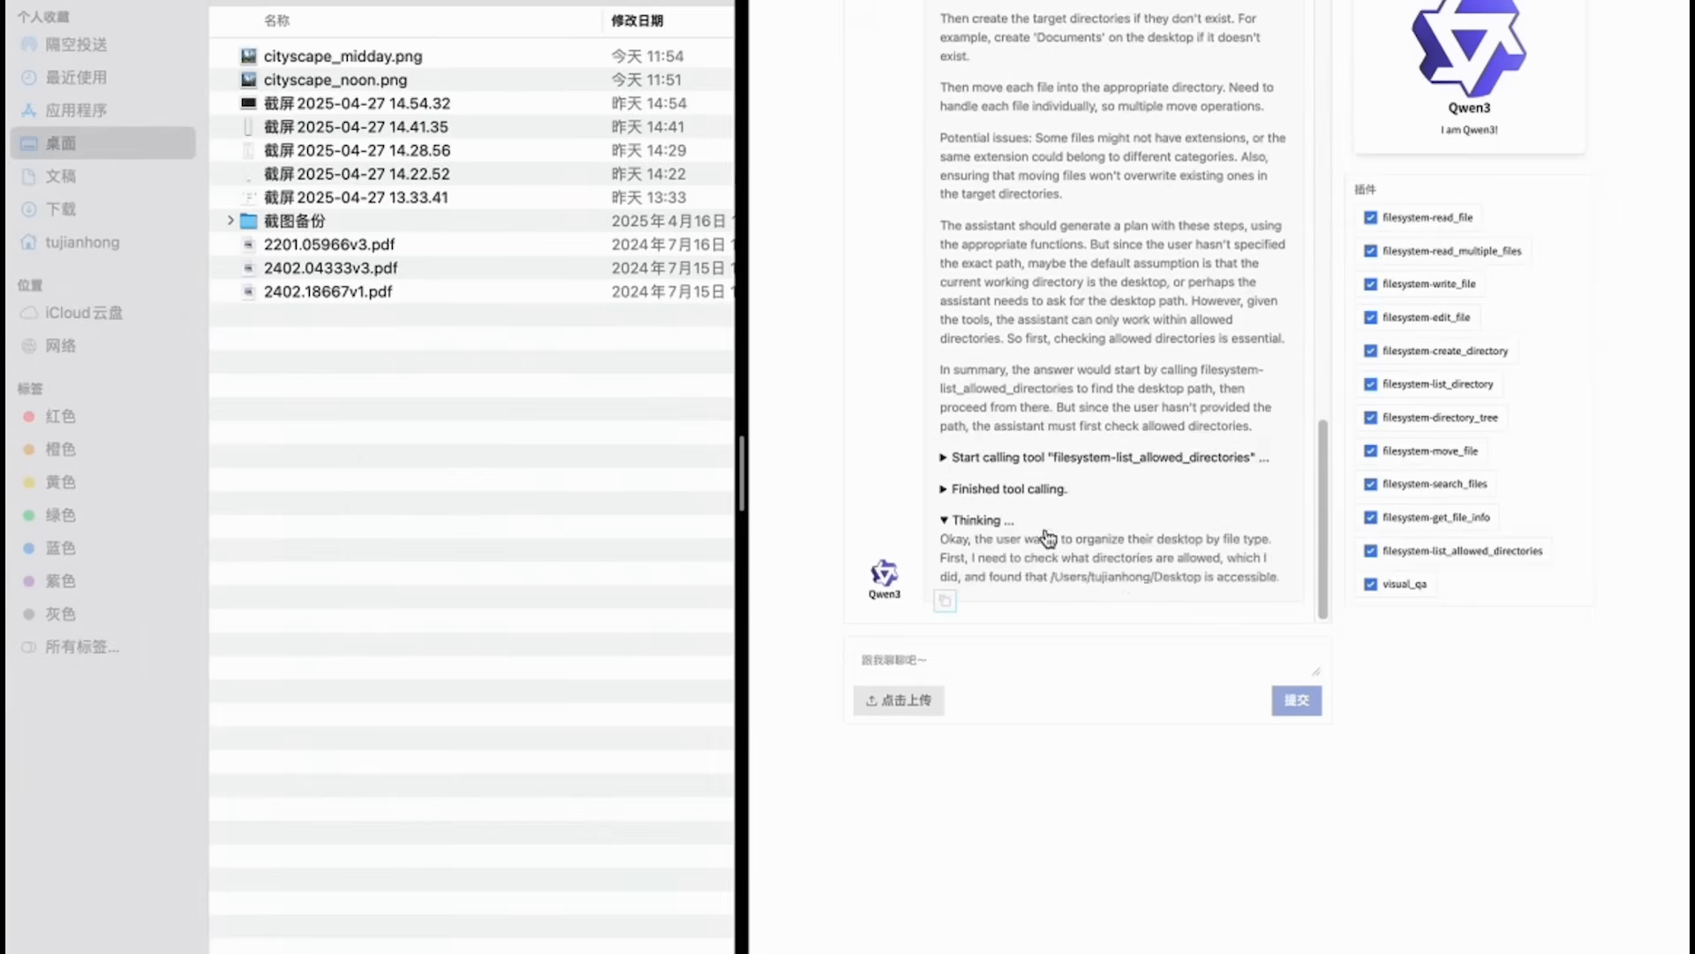